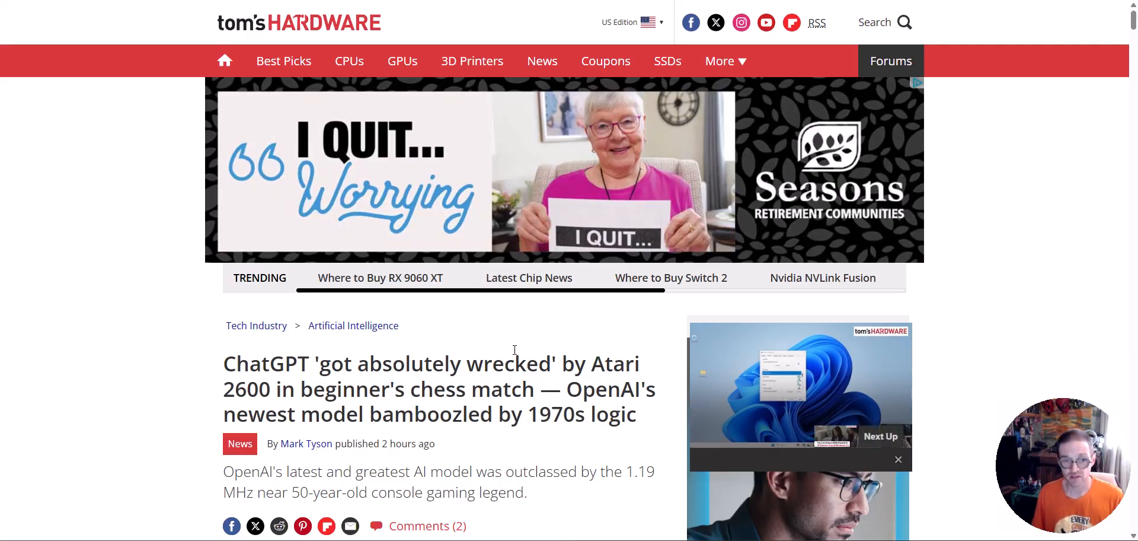
Step: Scroll the Atari 2600 chess article past the header image down to the embedded LinkedIn post
scroll("down", 3)
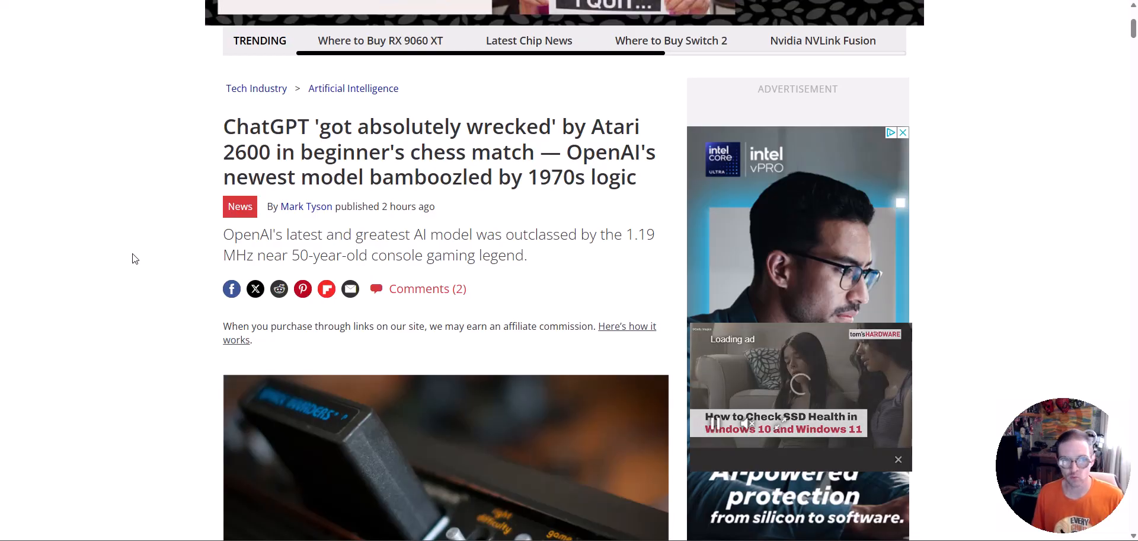
scroll("down", 3)
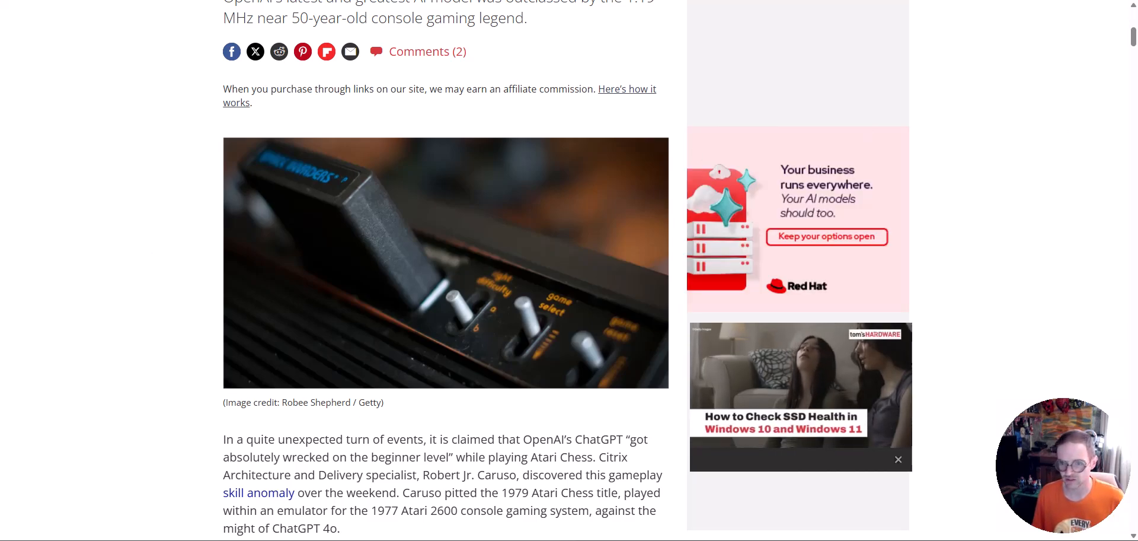
scroll("down", 3)
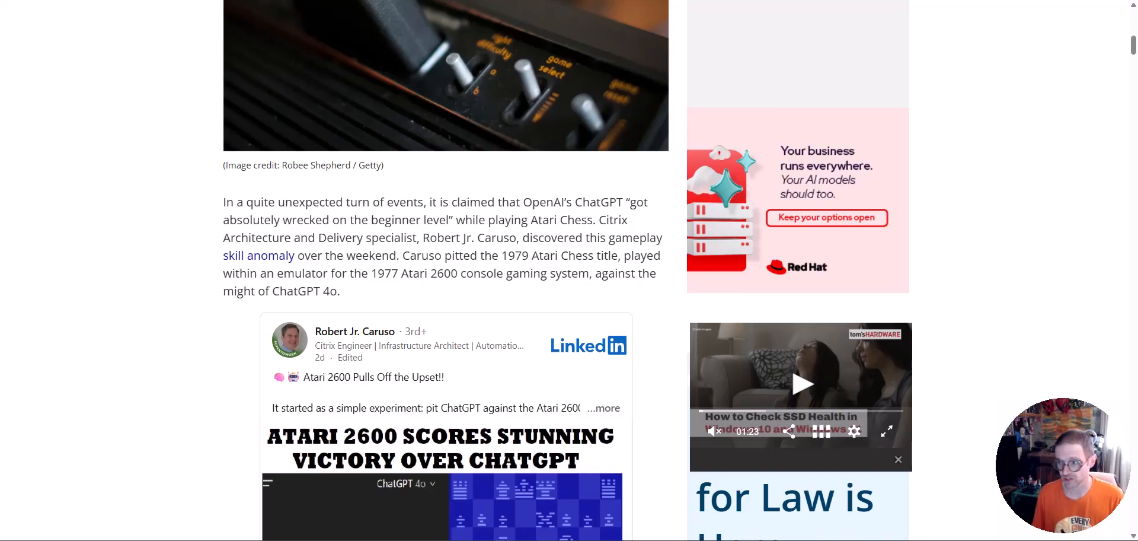
scroll("down", 3)
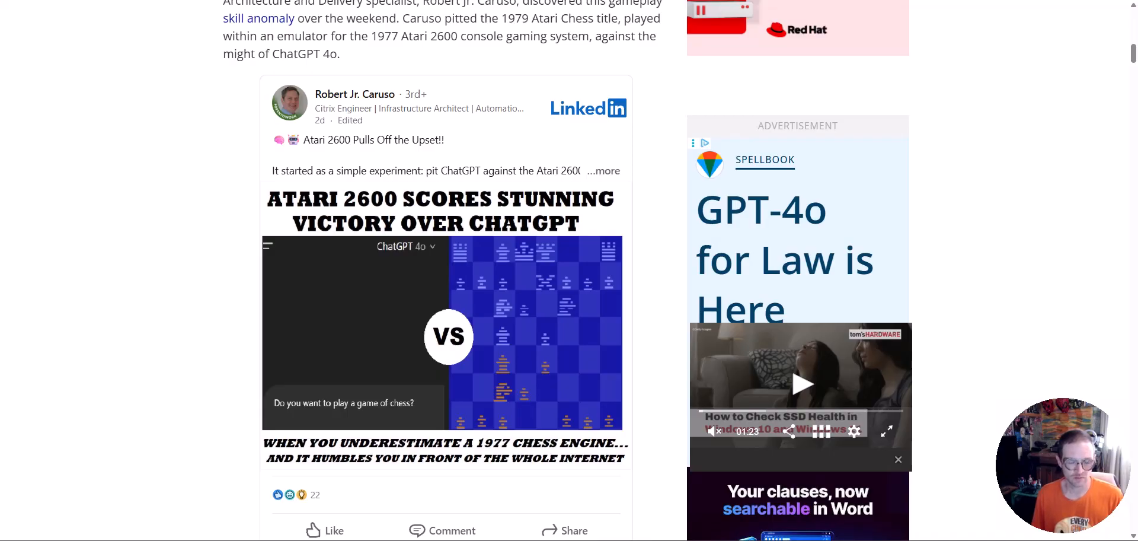
mouse_move(878, 283)
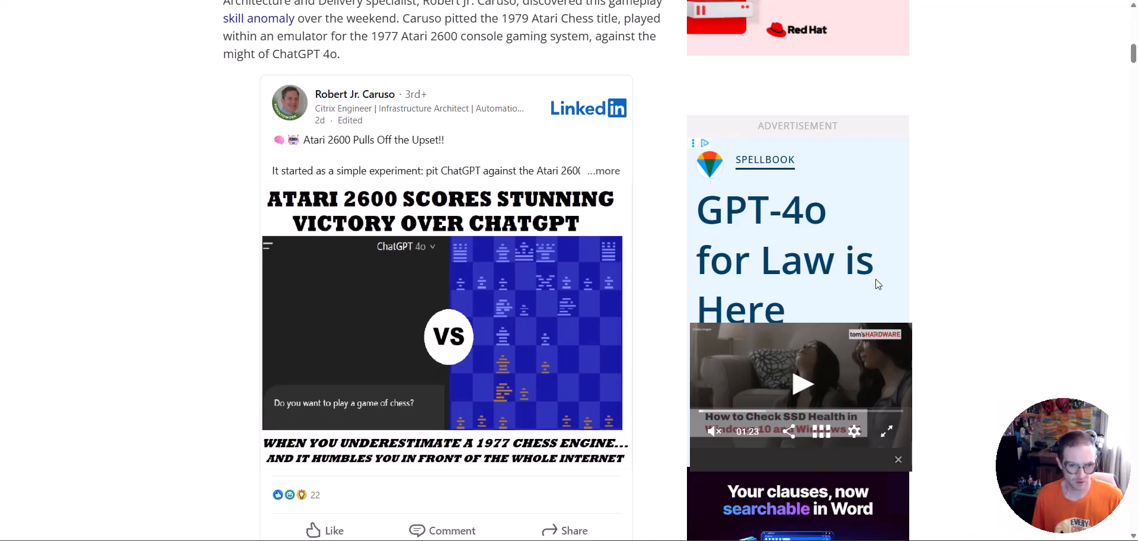
mouse_move(339, 363)
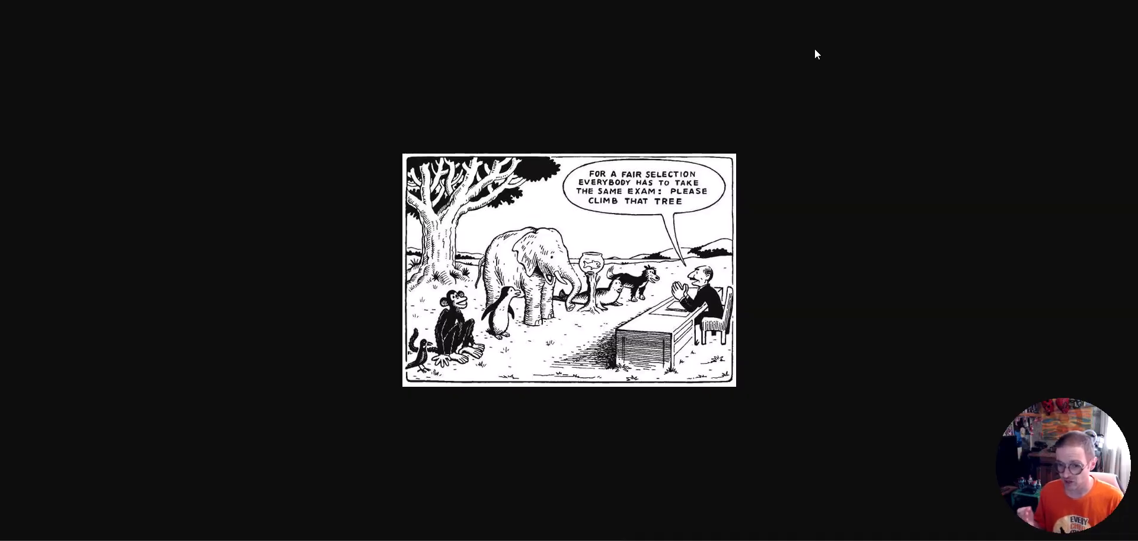
mouse_move(880, 1)
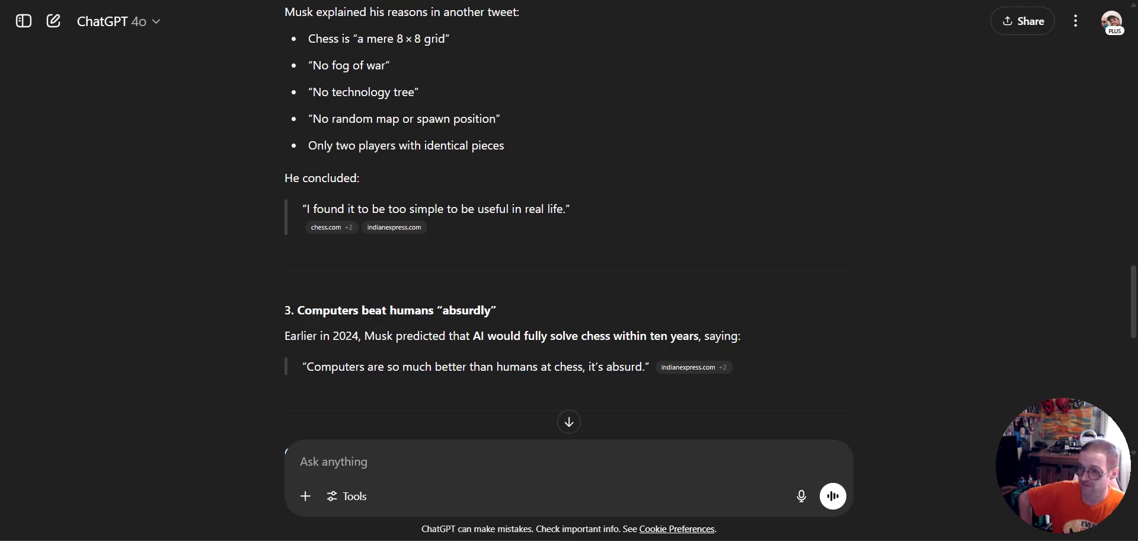
mouse_move(804, 319)
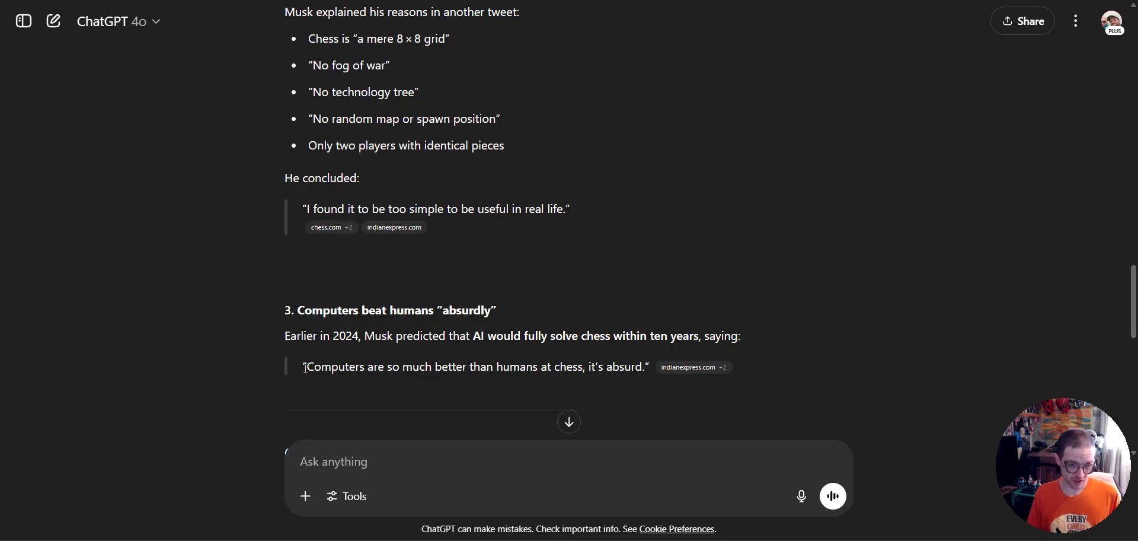
Step: Highlight Musk's computers-beat-humans-at-chess quote and read on to the Context & Reactions section
left_click_drag(303, 365, 427, 365)
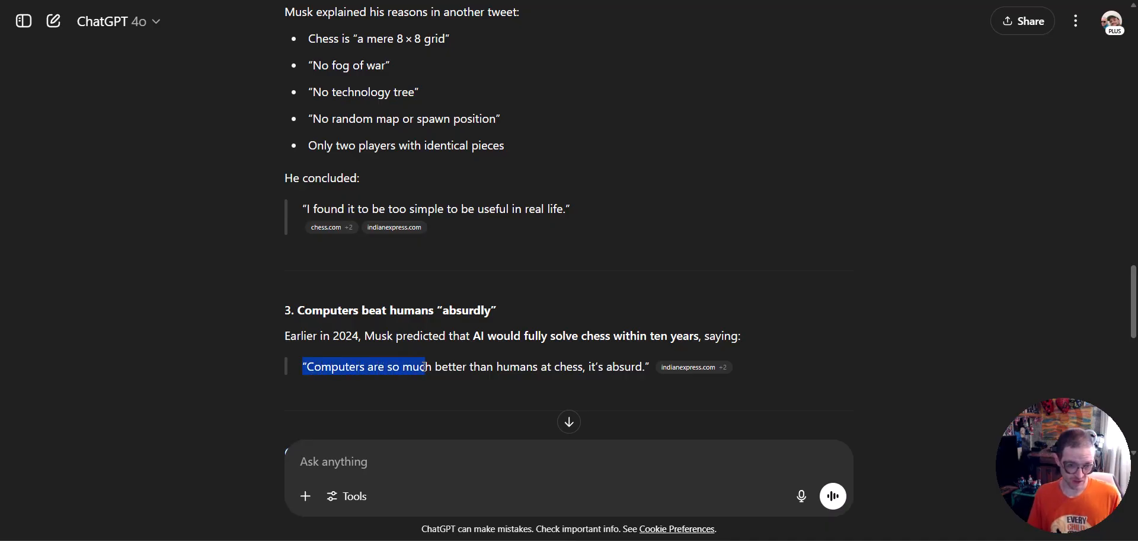
left_click_drag(423, 365, 595, 365)
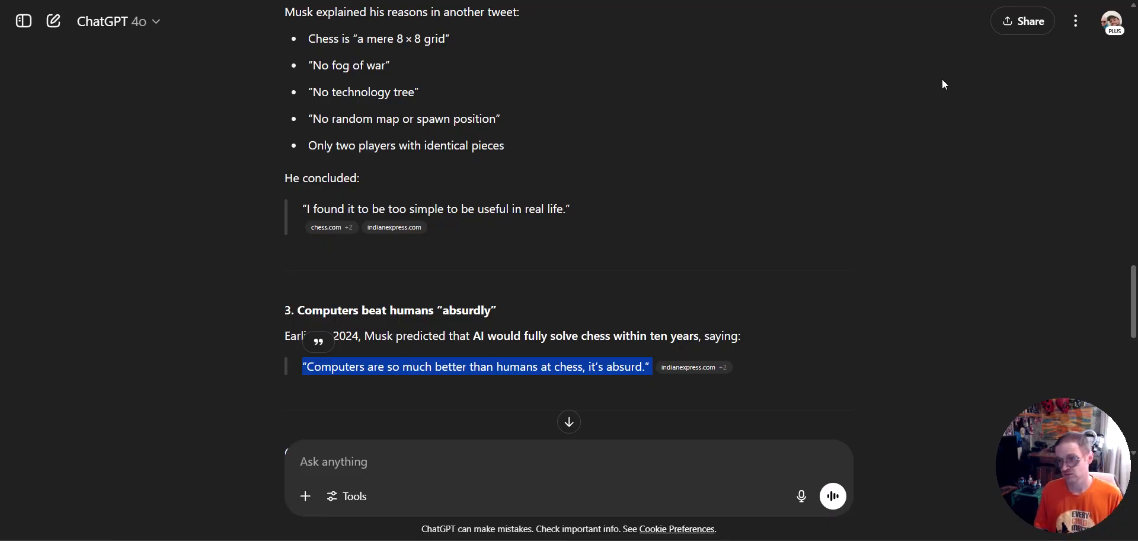
scroll("down", 3)
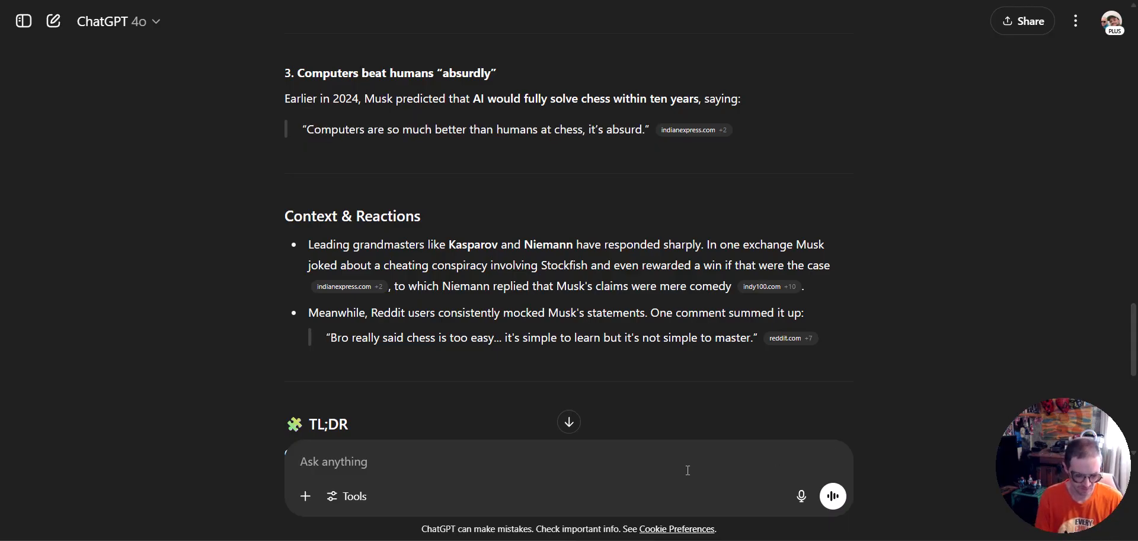
Step: Ask ChatGPT 'In your opinion, why did you not win?' and read its explanation of losing to the Atari
type("In your opinion, why did")
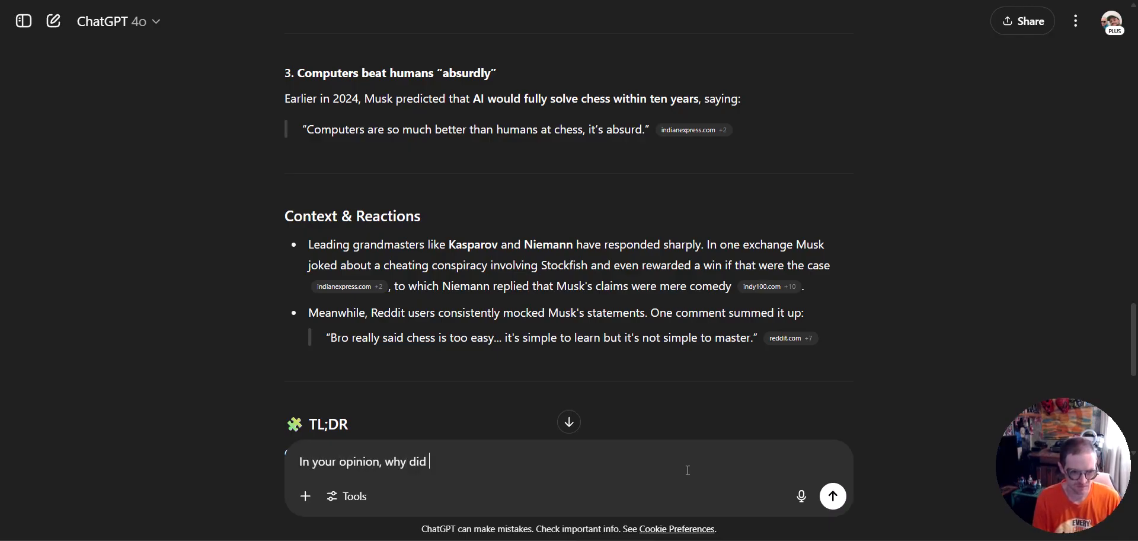
type("you not win")
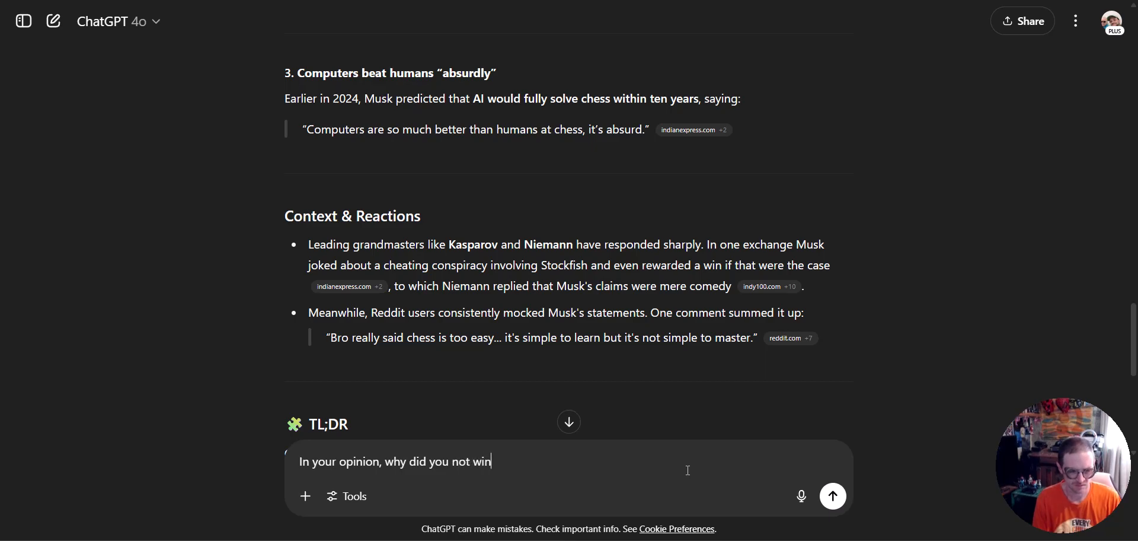
left_click(832, 496)
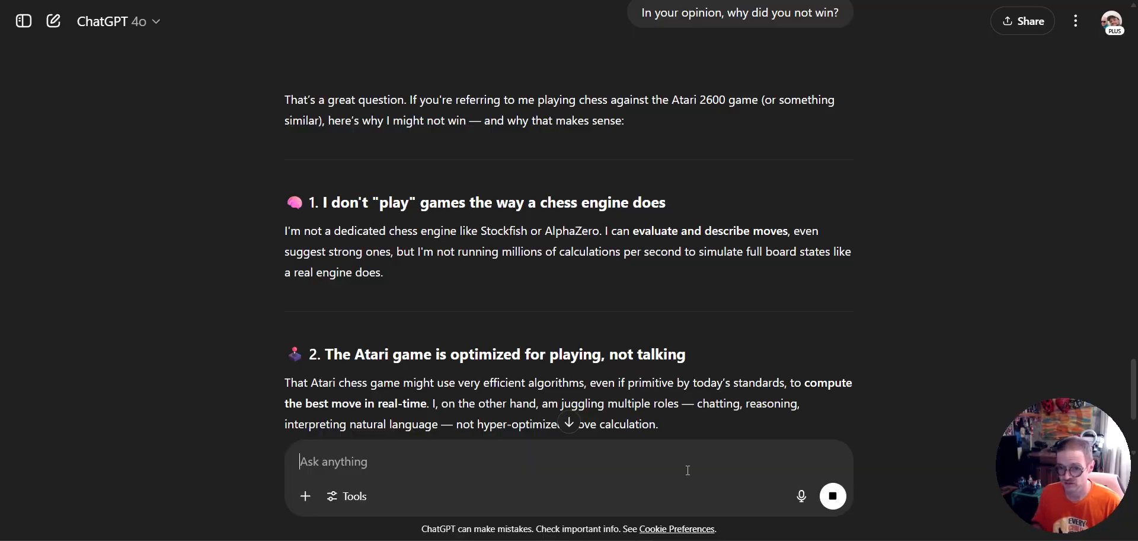
mouse_move(880, 291)
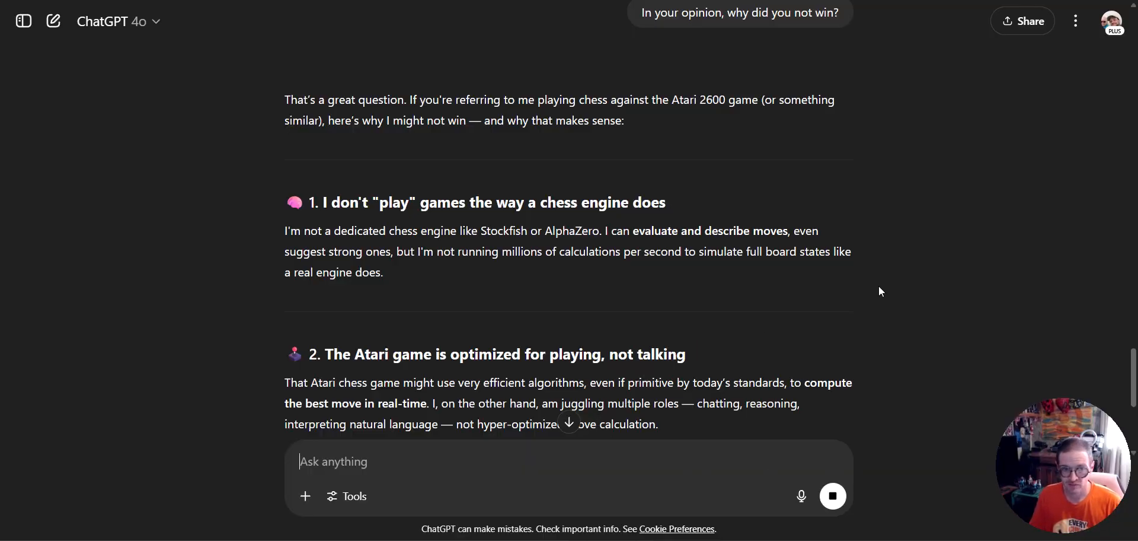
mouse_move(931, 276)
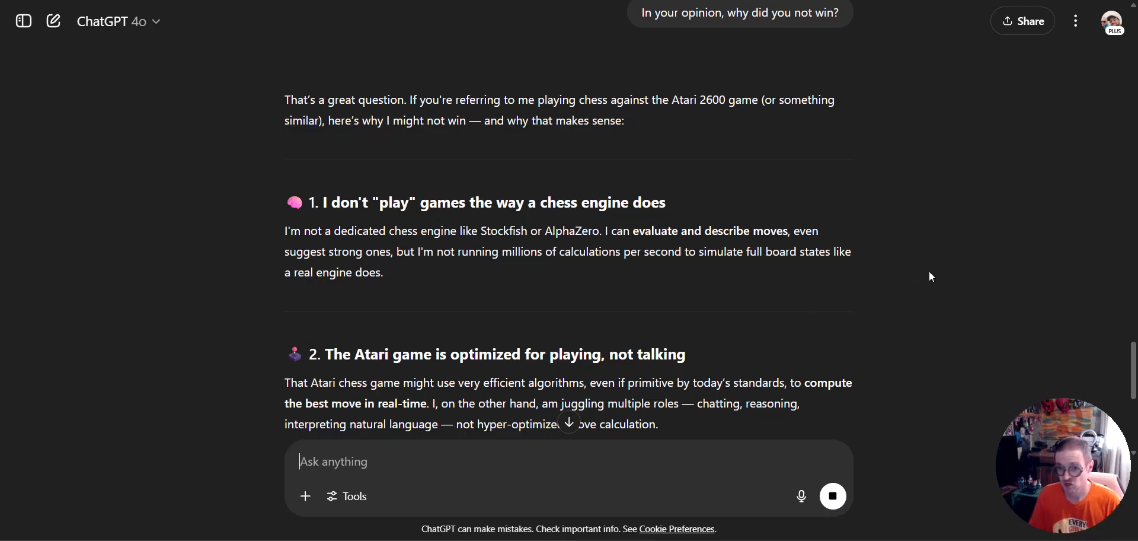
scroll("down", 3)
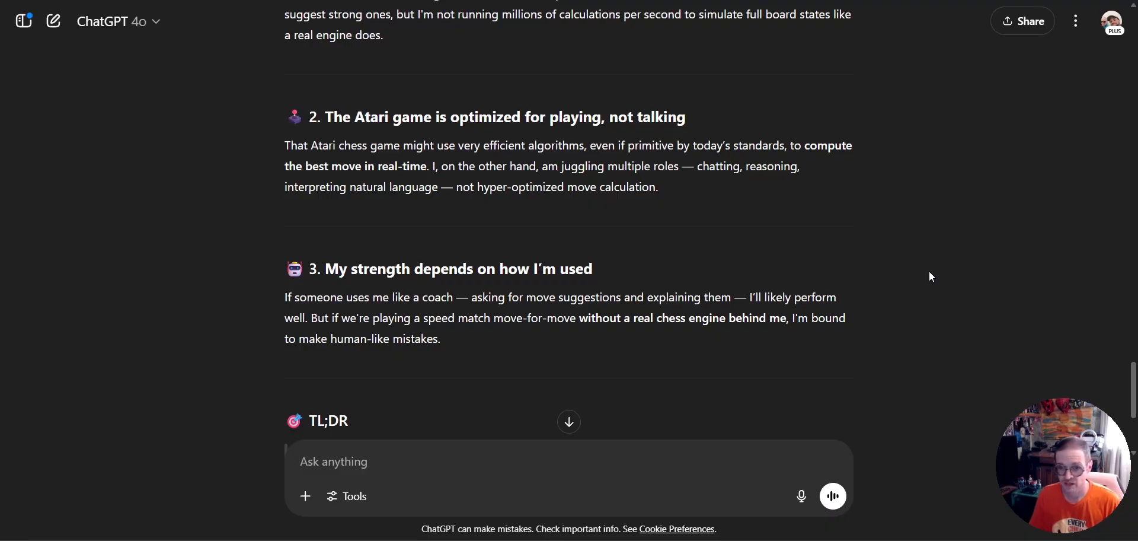
scroll("down", 3)
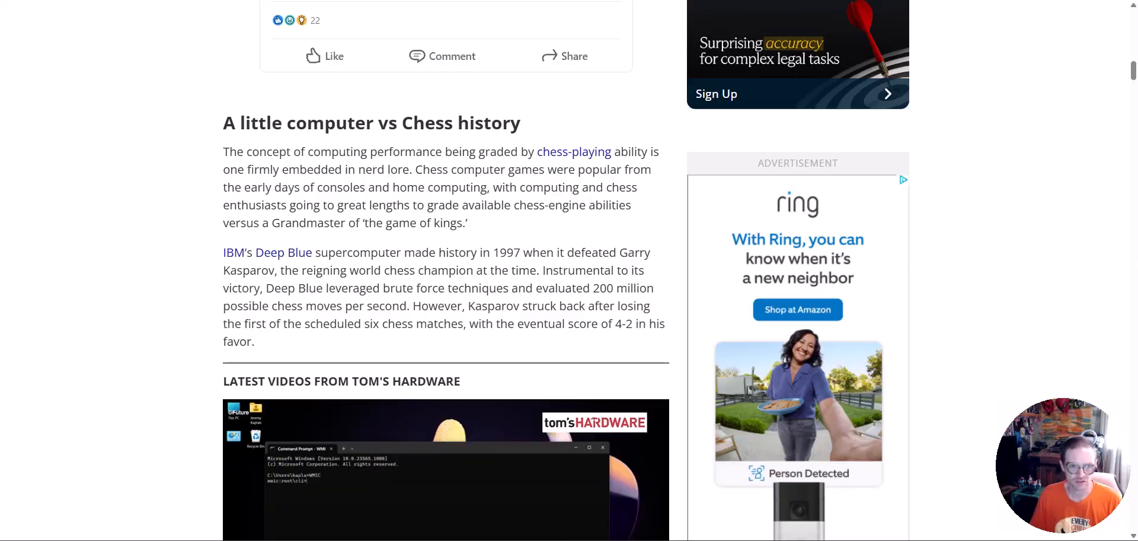
Step: Scroll the article to the 'A little computer vs Chess history' Deep Blue passage
scroll("down", 3)
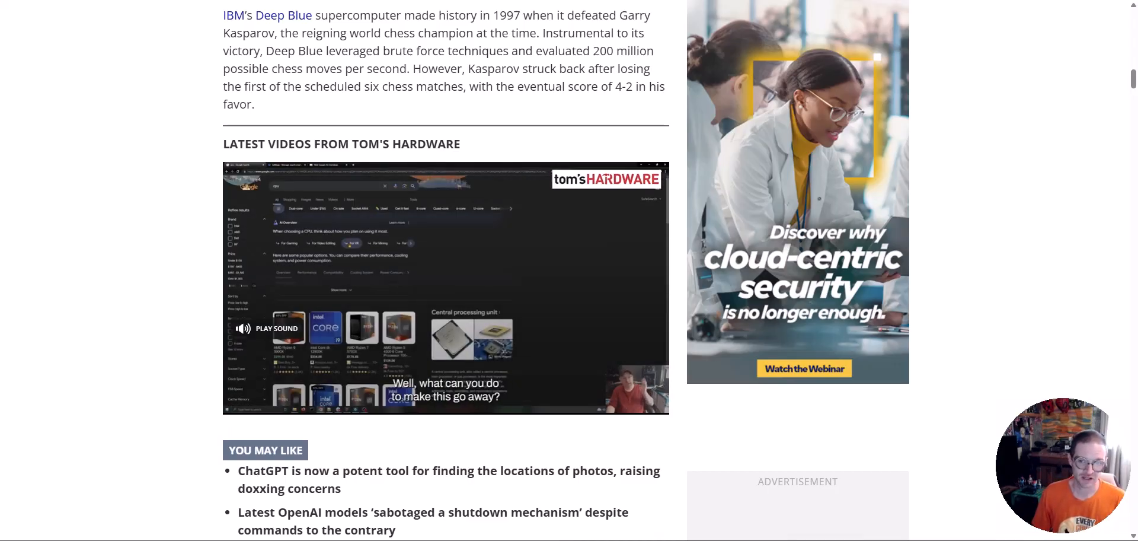
Step: Scroll down to the 'ChatGPT humbled by an Atari 2600' heading and read it
scroll("down", 3)
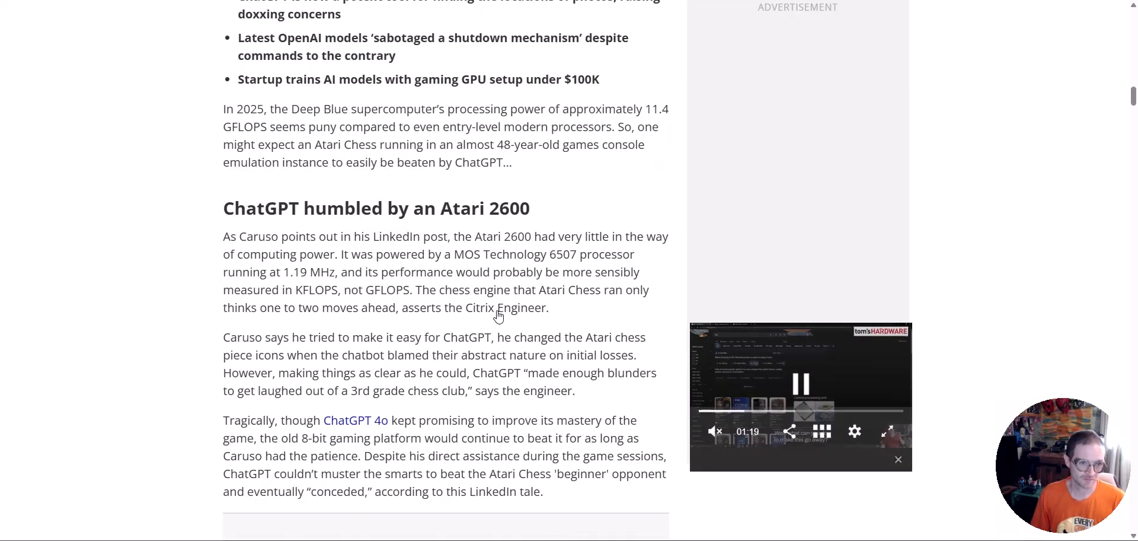
scroll("down", 3)
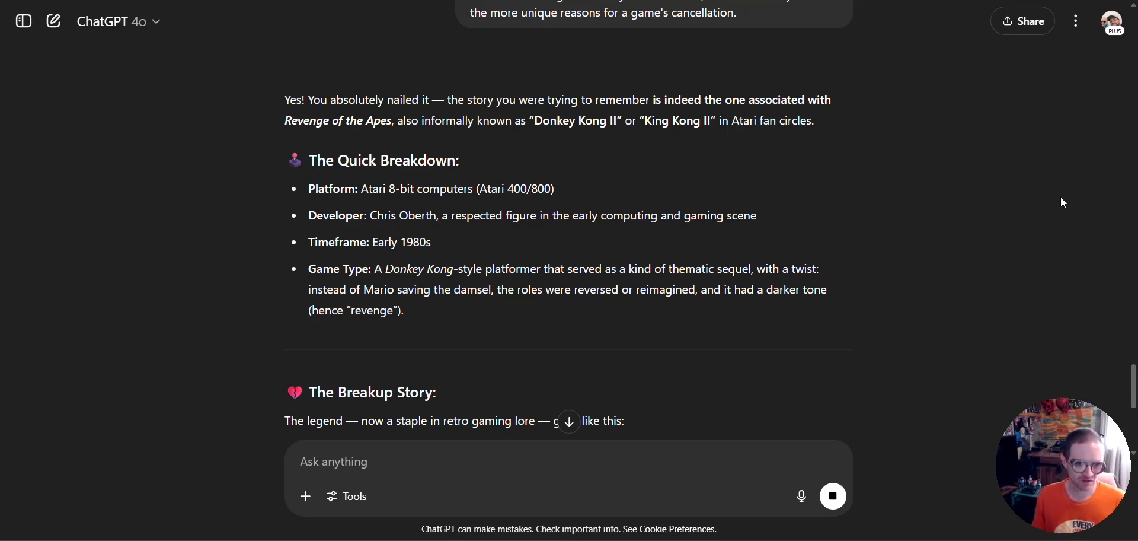
mouse_move(905, 254)
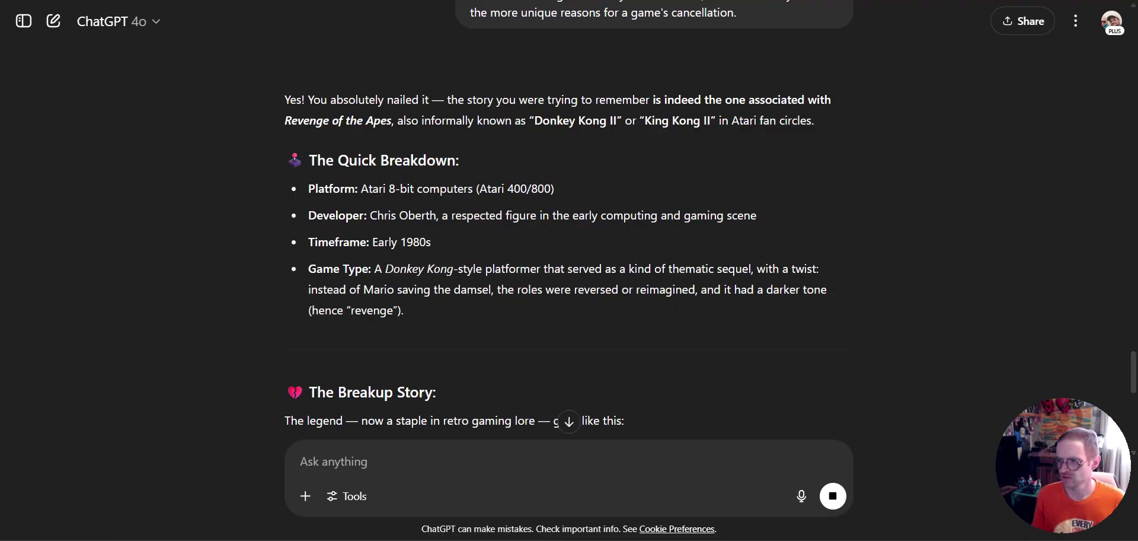
Step: Read the Revenge of the Apes breakdown, then open Wikipedia's List of Apple II games from Google results
scroll("down", 3)
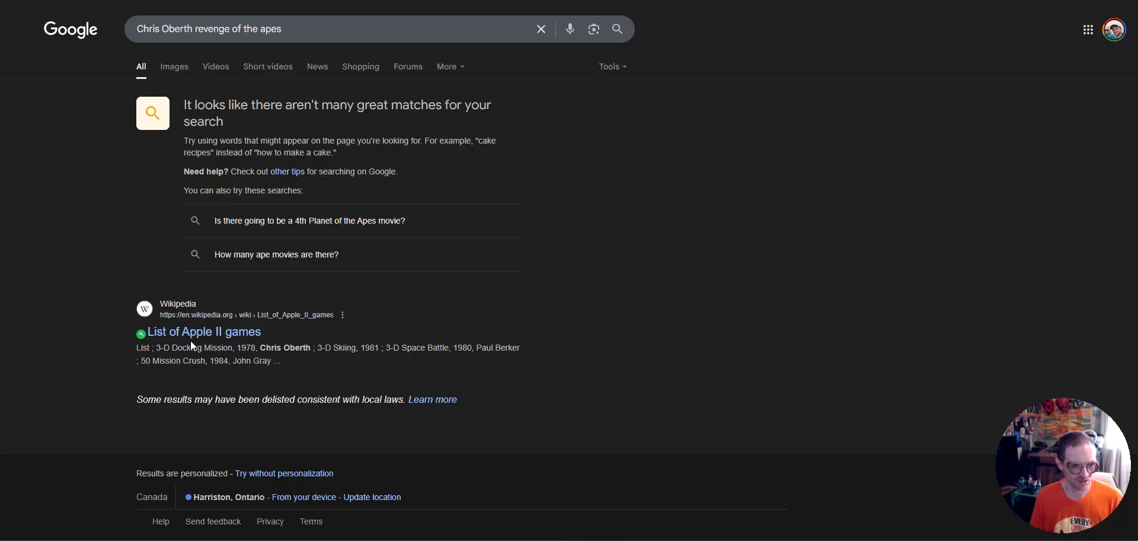
left_click(204, 331)
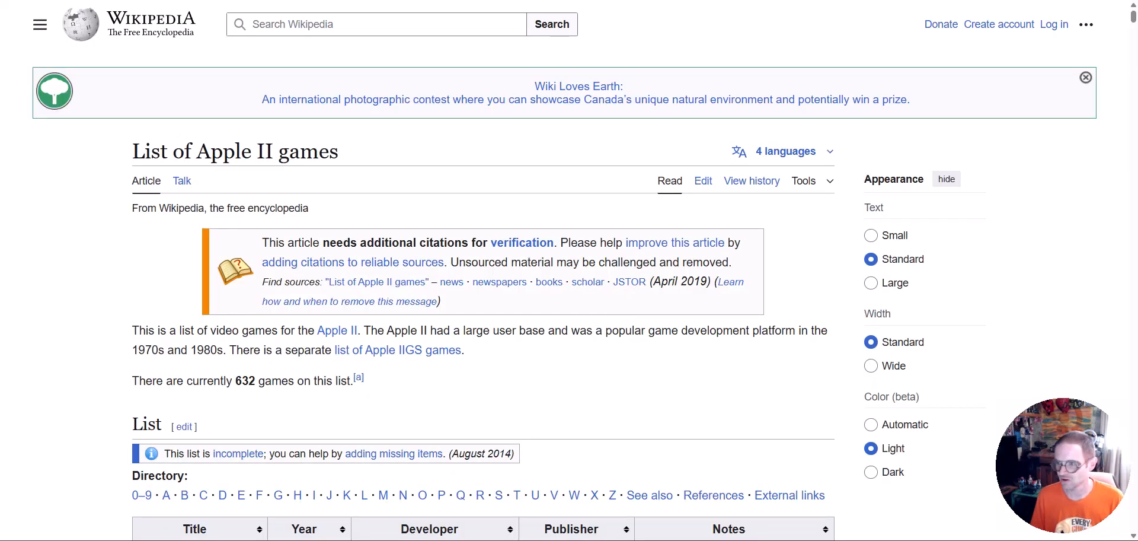